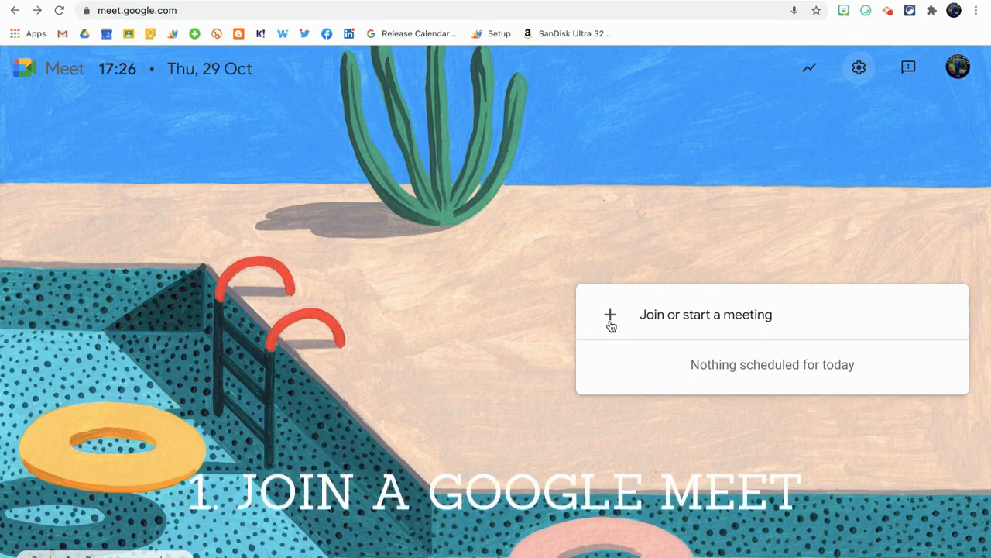
Step: Create a meeting with the nickname 'demo' and continue to its pre-join screen
type("demo")
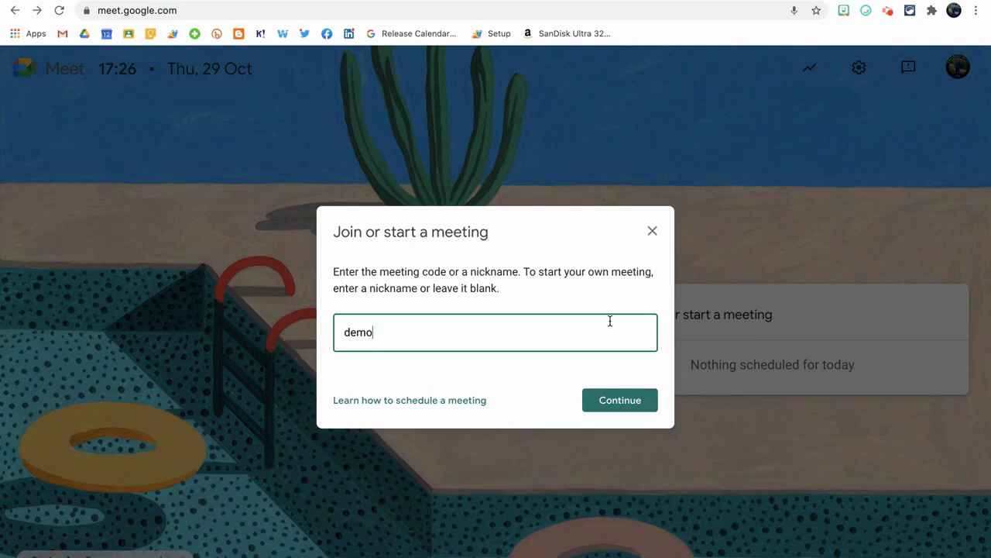
left_click(620, 400)
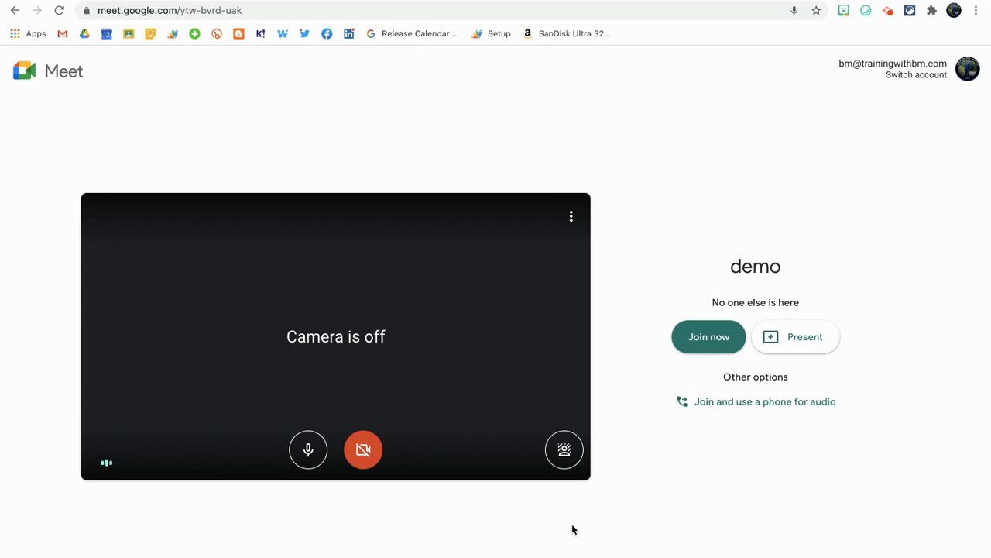
mouse_move(364, 449)
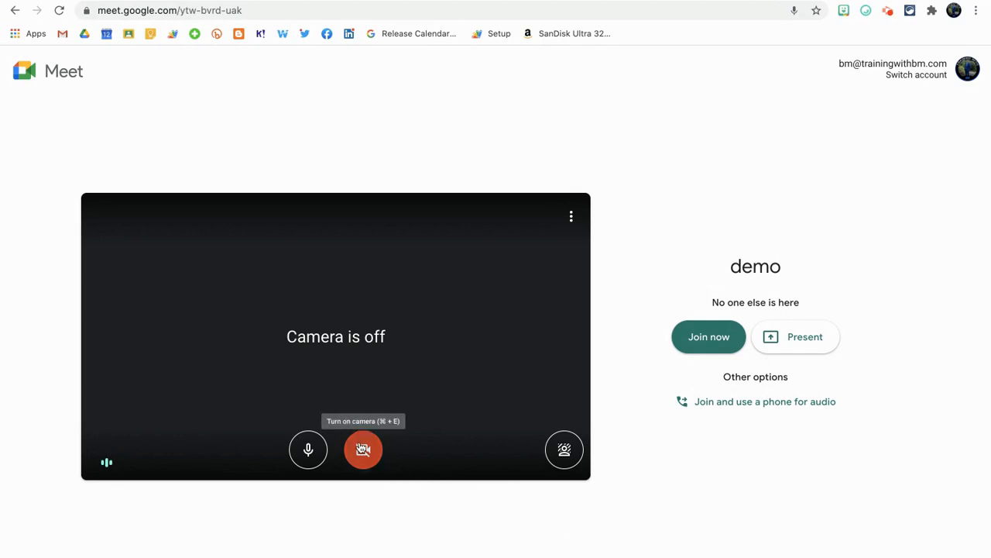
Step: Turn the camera on in the preview before joining the demo meeting
left_click(708, 336)
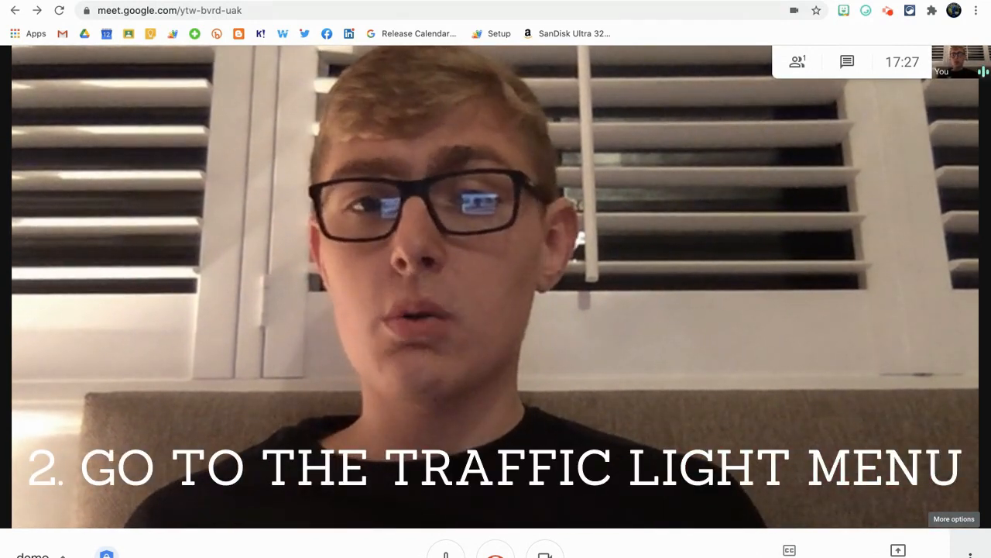
Step: Reach 'Change background' from the call's More options menu
left_click(954, 519)
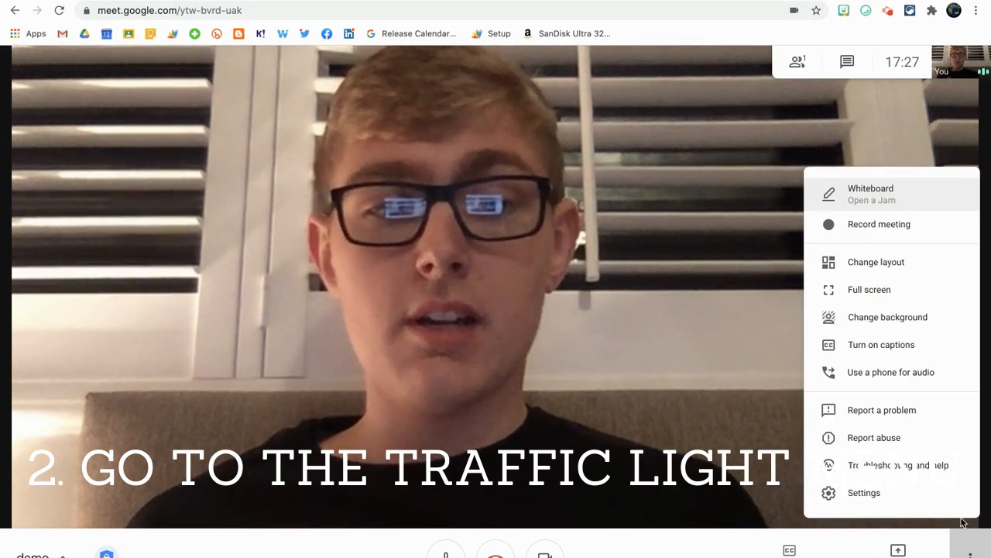
mouse_move(888, 317)
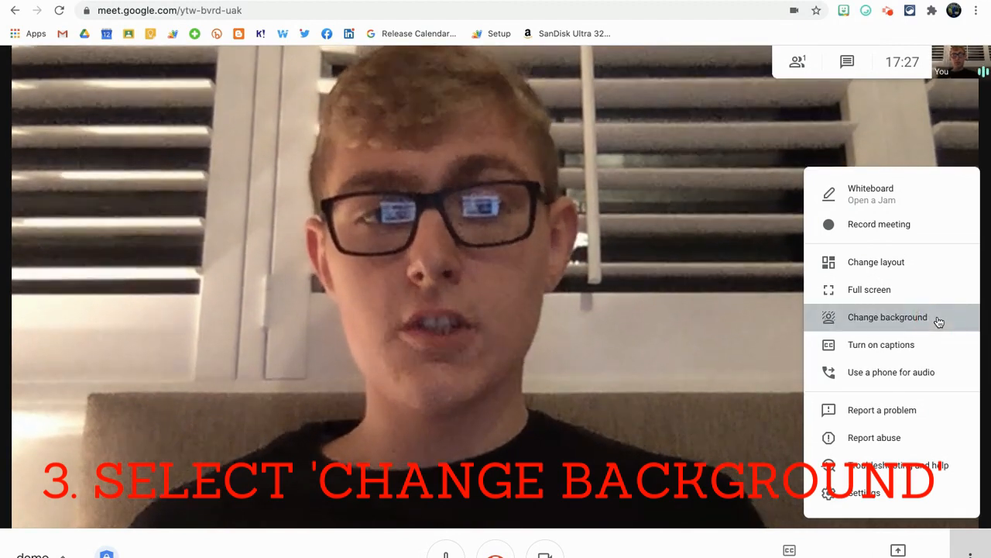
left_click(887, 317)
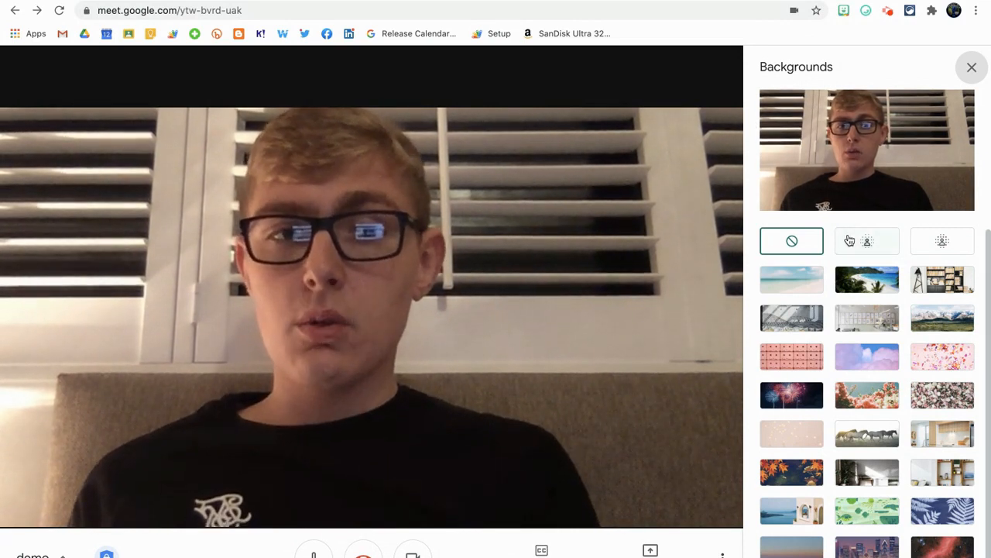
mouse_move(866, 280)
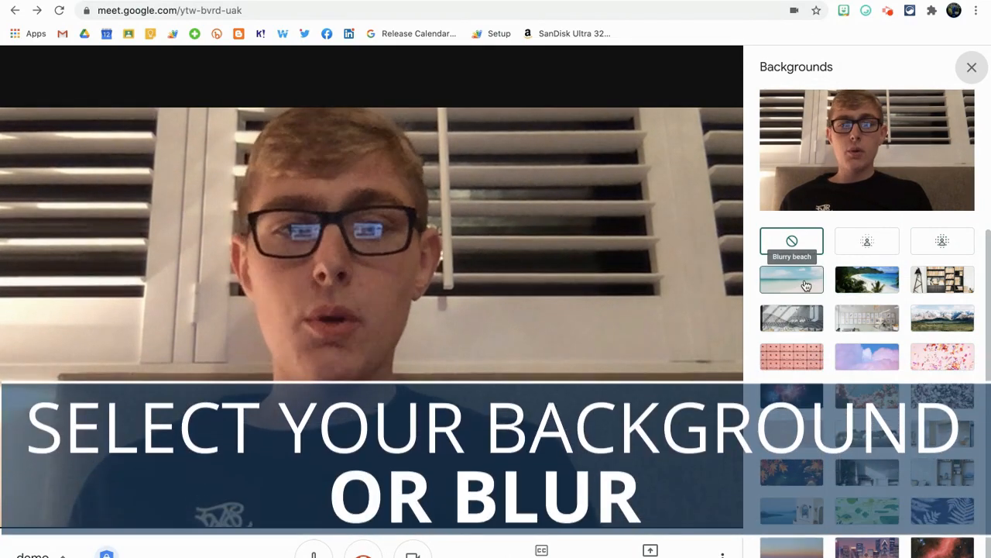
Step: Try beach, bookshelf room, mountains and cafe mural scenes, ending on the Blooming tree background
left_click(791, 280)
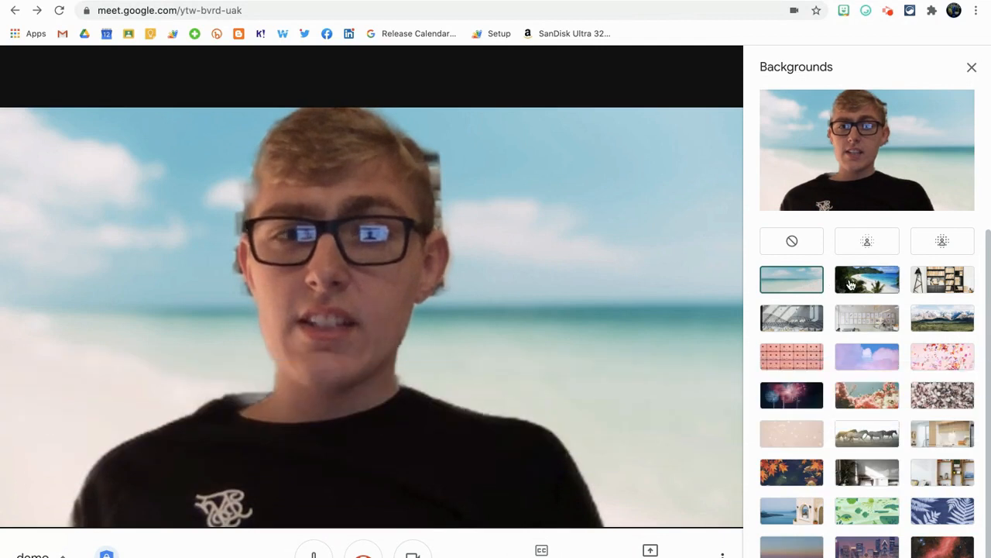
left_click(867, 280)
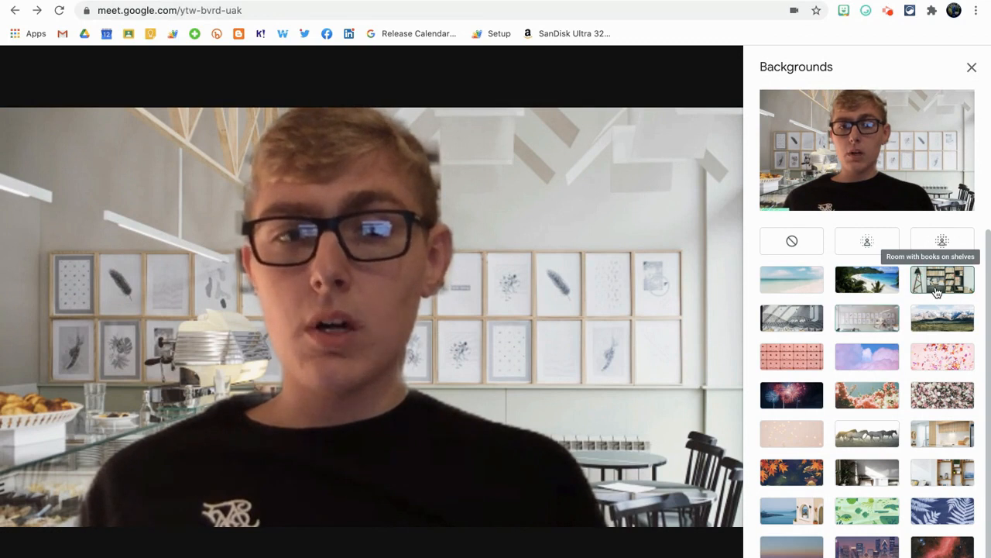
left_click(942, 279)
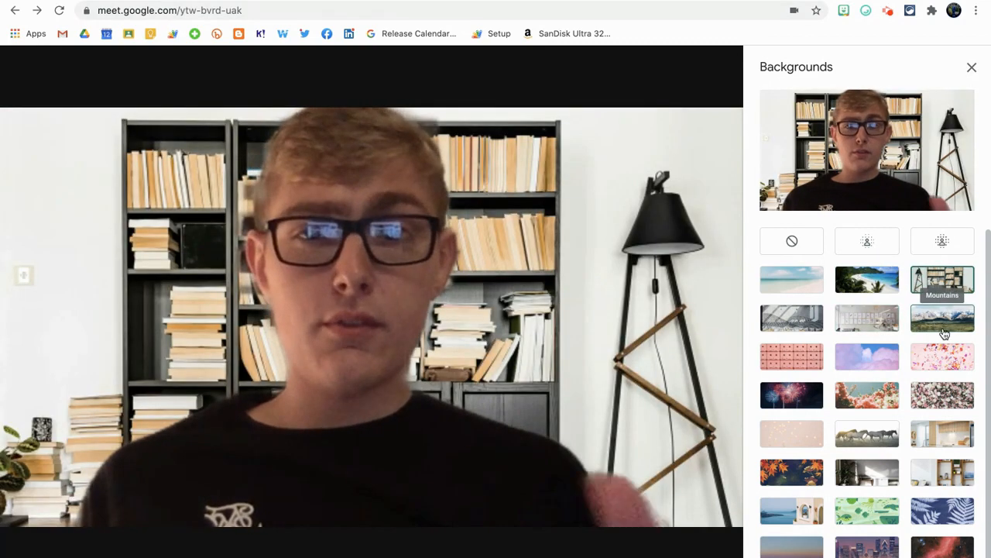
left_click(942, 318)
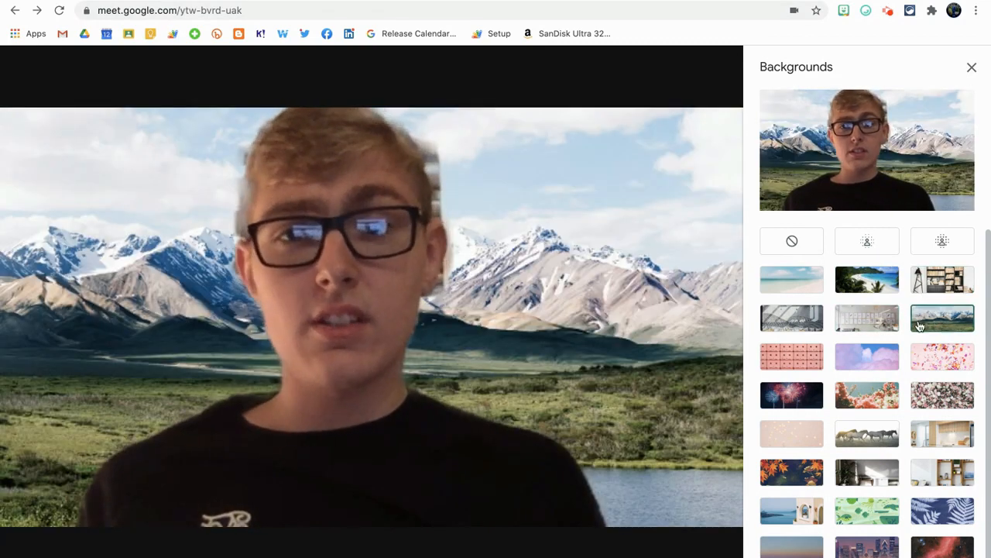
left_click(791, 280)
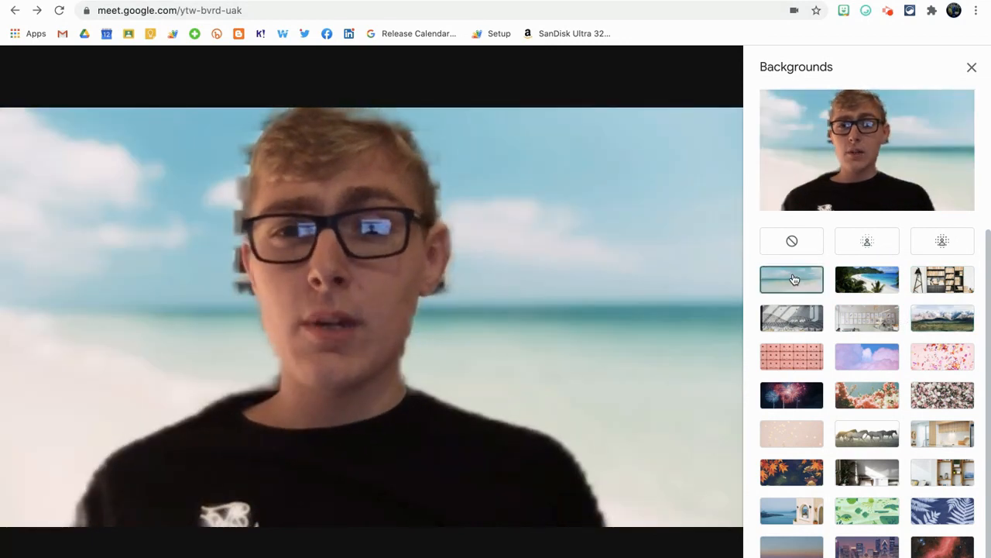
left_click(866, 318)
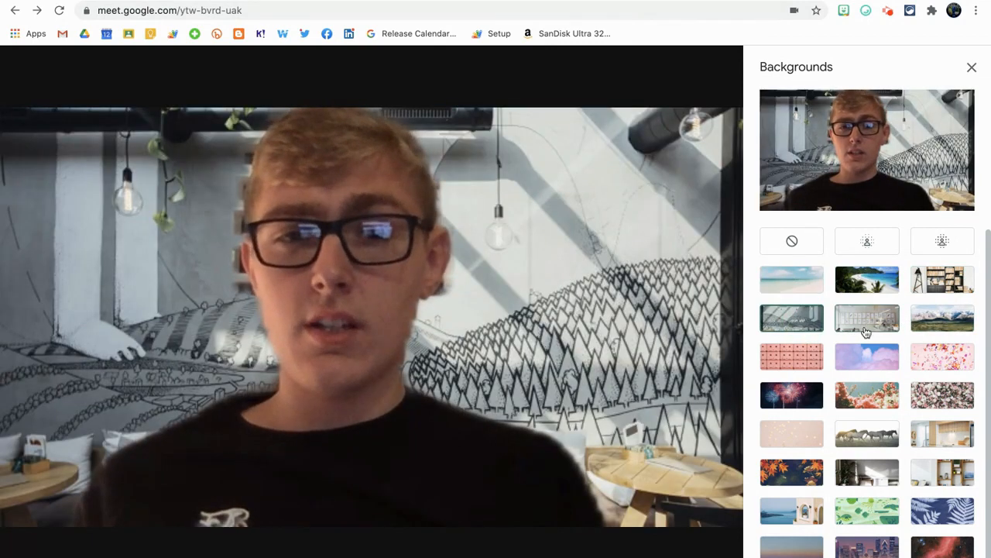
mouse_move(867, 396)
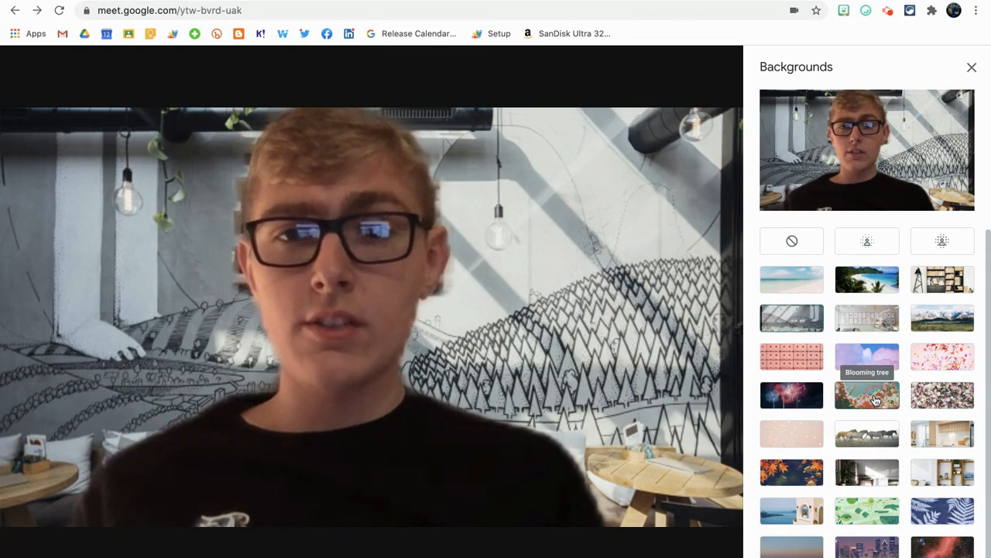
left_click(867, 395)
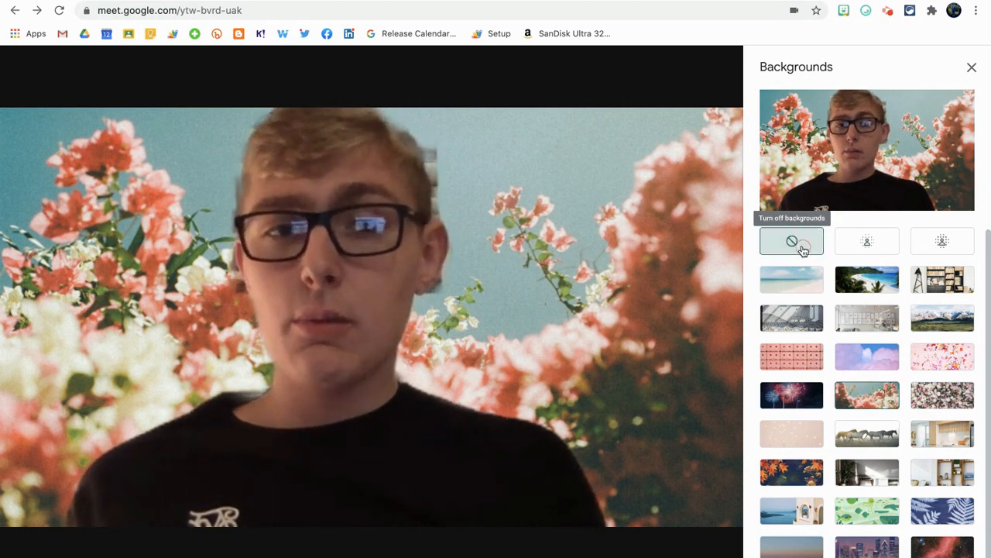
Step: Turn off the virtual background, try full blur, then settle on slight blur of the real room
left_click(867, 241)
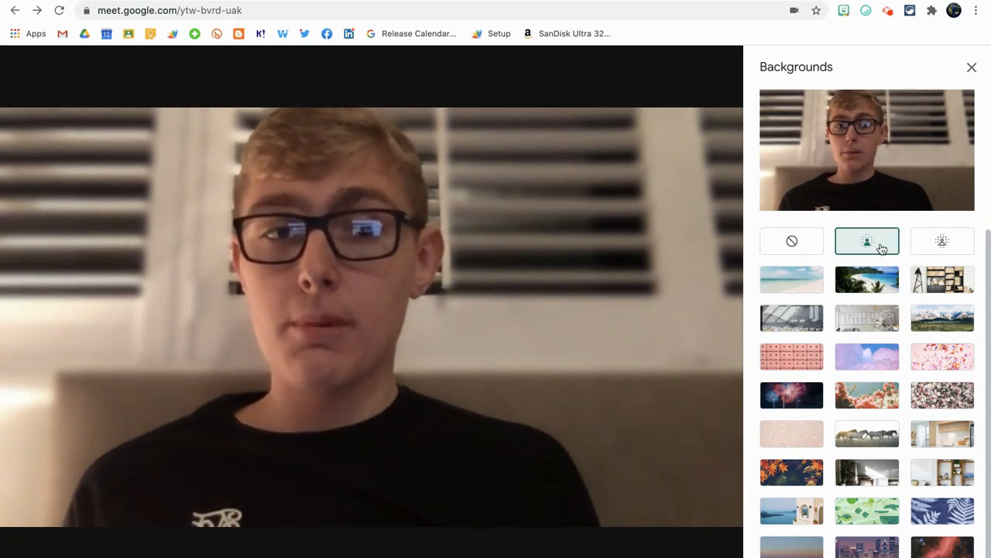
left_click(942, 241)
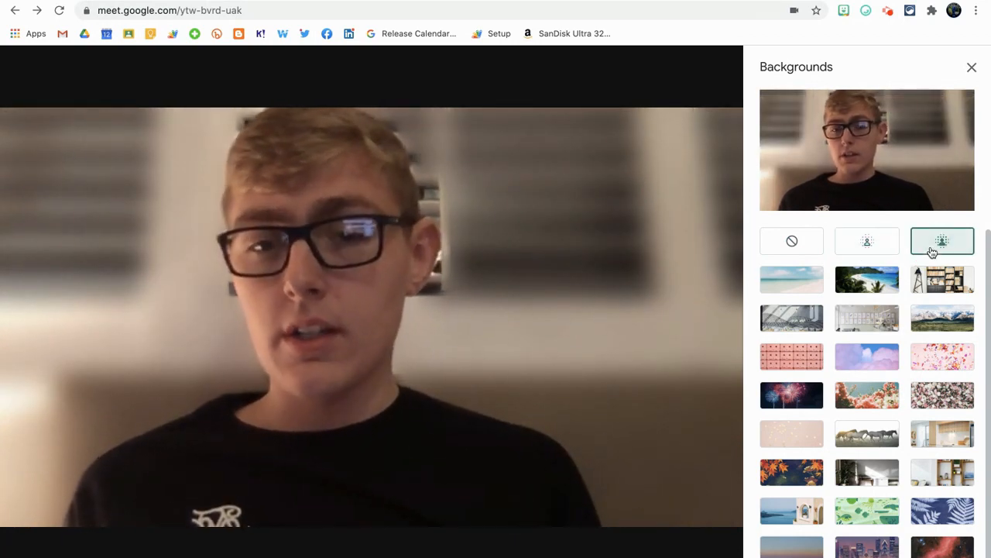
left_click(867, 240)
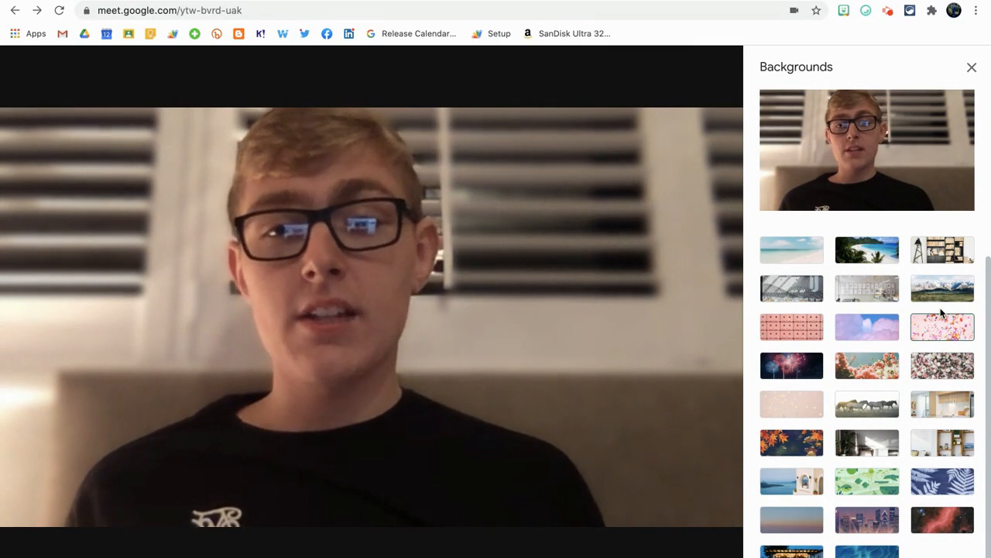
mouse_move(942, 250)
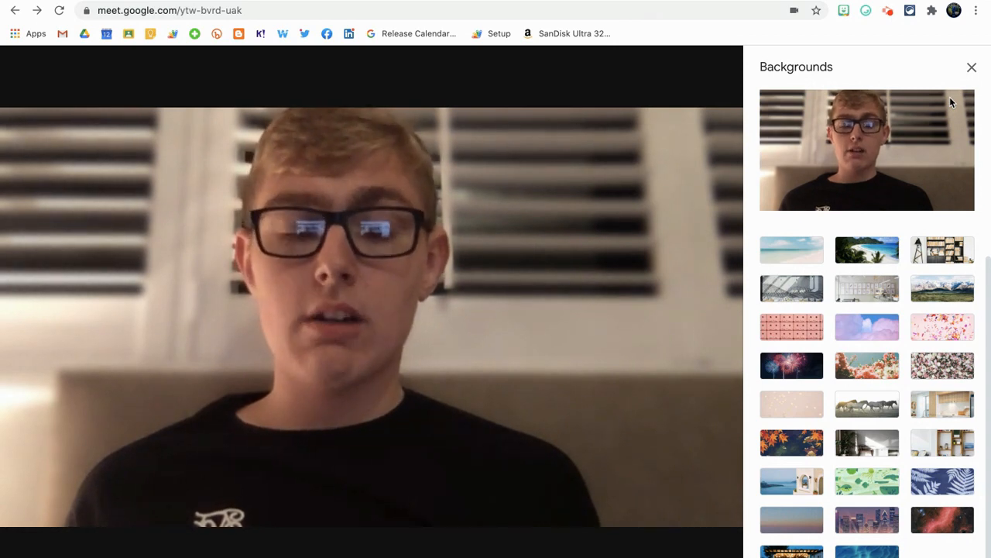
mouse_move(973, 71)
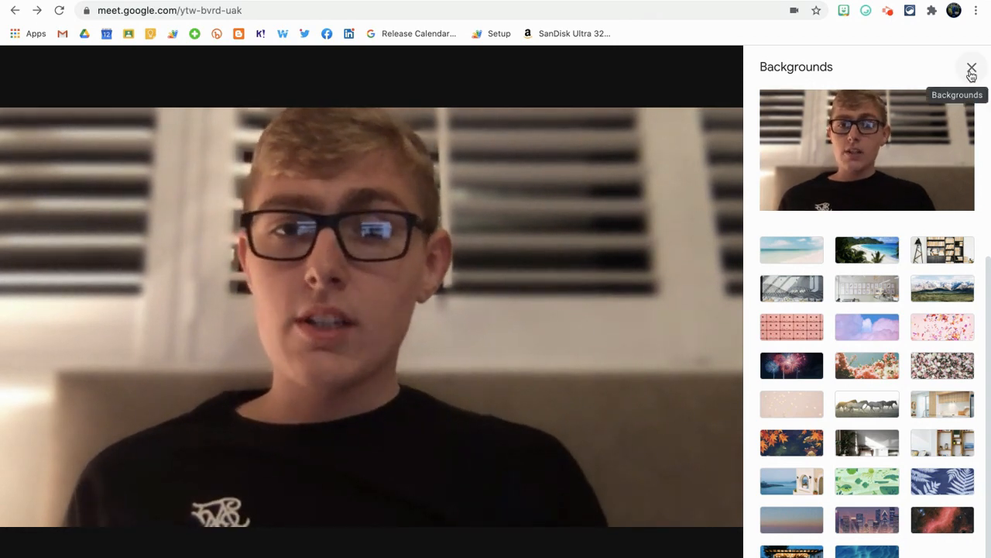